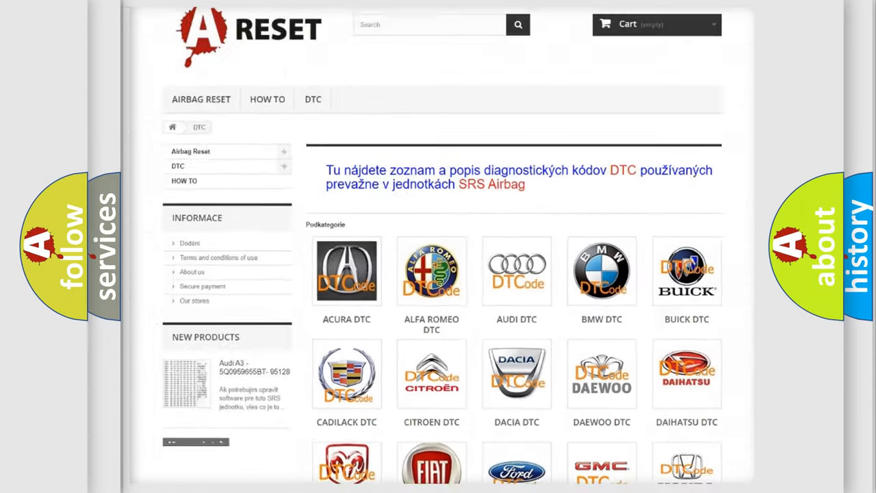
Scroll down and back up through the Saturn diagnostic code list.
scroll("down", 3)
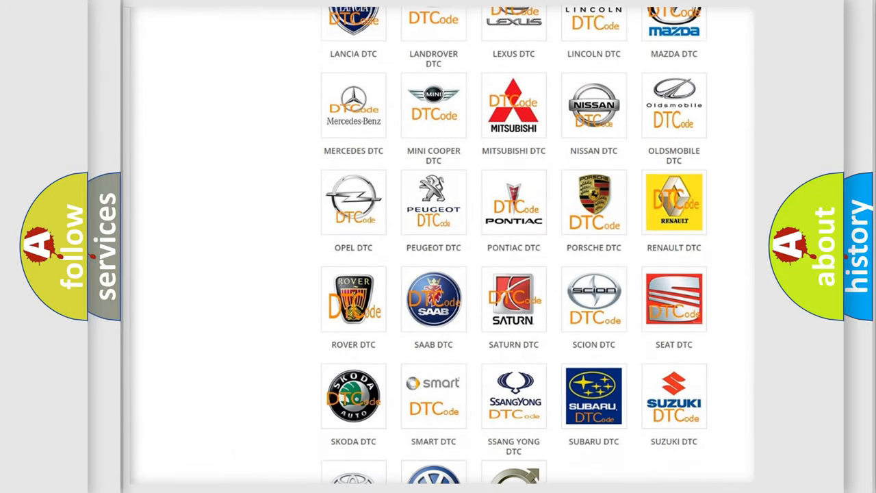
scroll("down", 3)
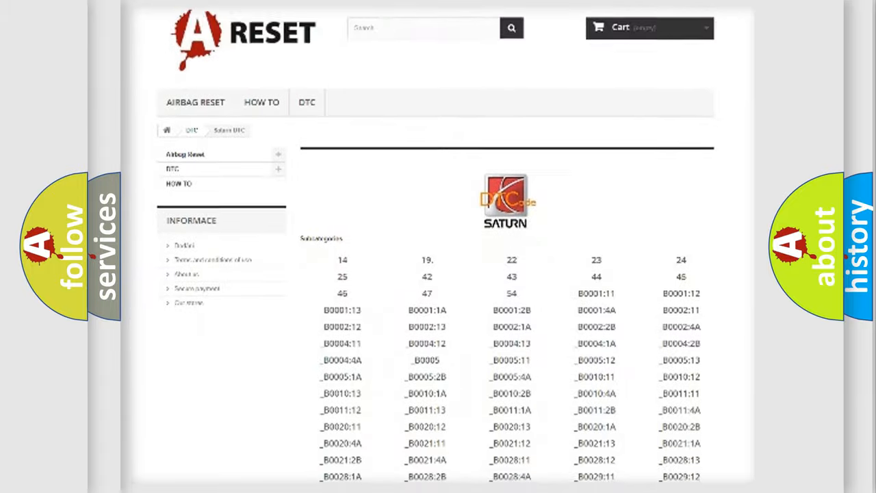
scroll("down", 3)
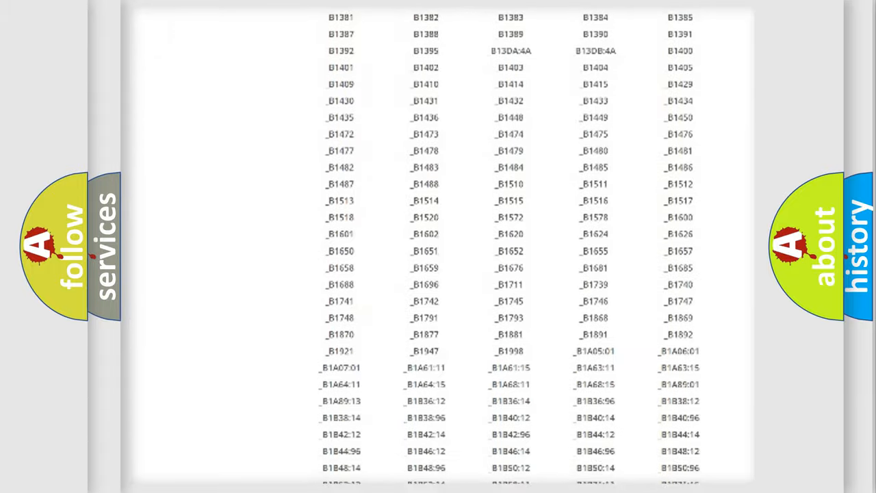
scroll("up", 3)
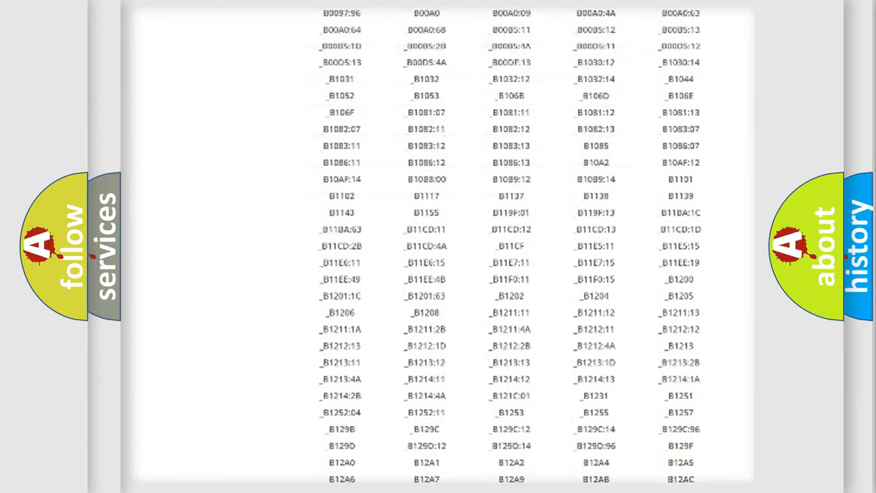
scroll("up", 3)
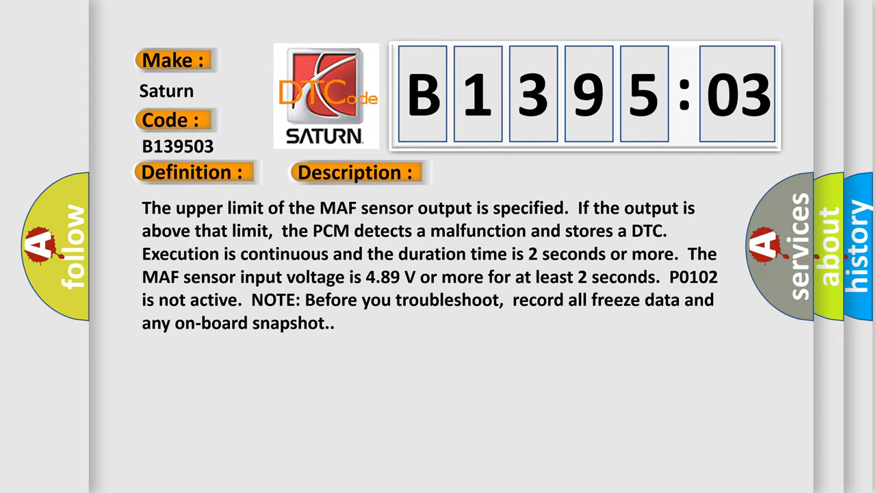
Advance the B139503 slide to the Cause section listing connections, wiring, MAF/IAT sensor and PCM.
left_click(501, 173)
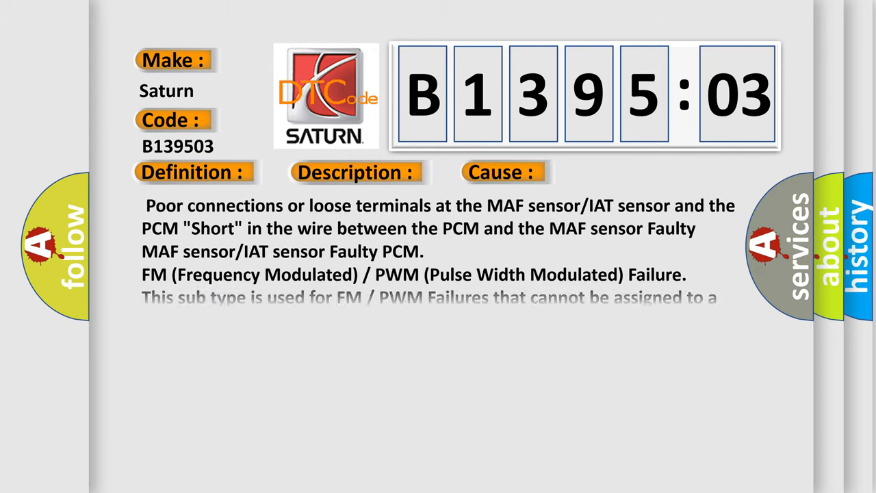